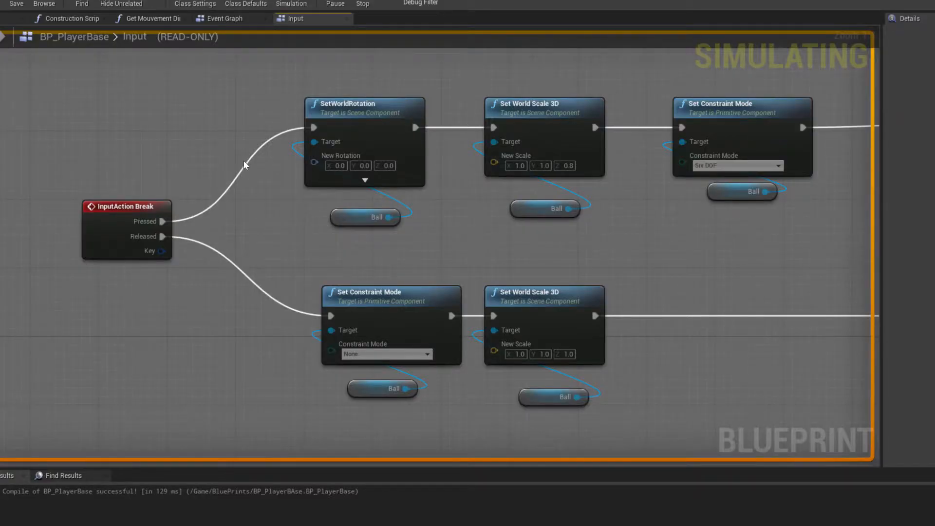
mouse_move(114, 222)
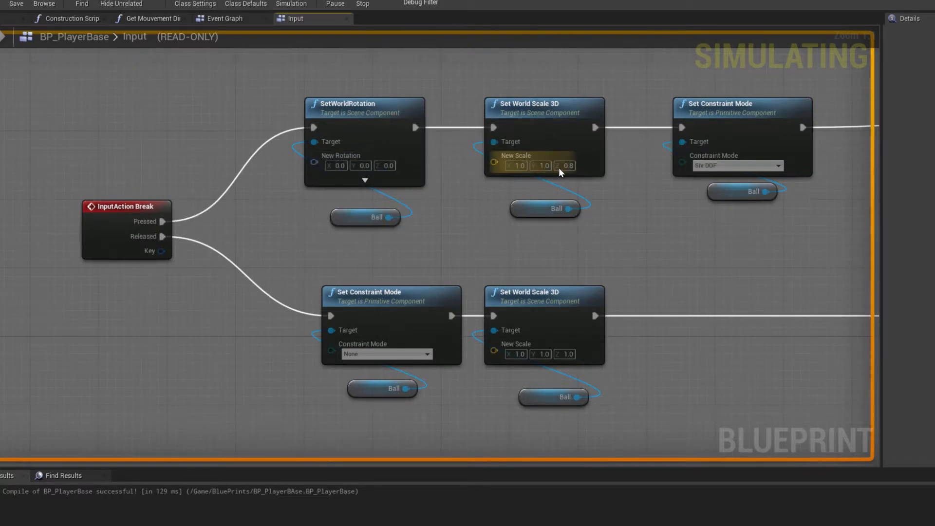
mouse_move(565, 166)
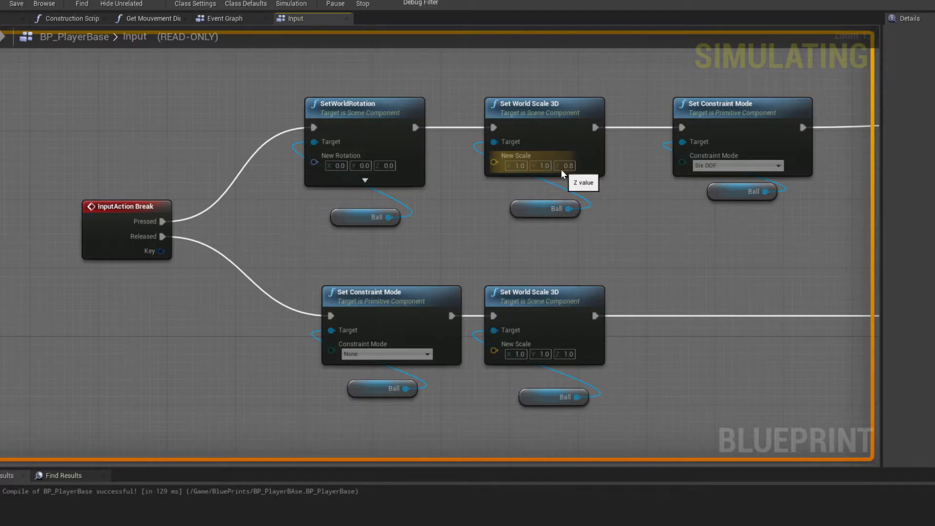
mouse_move(167, 238)
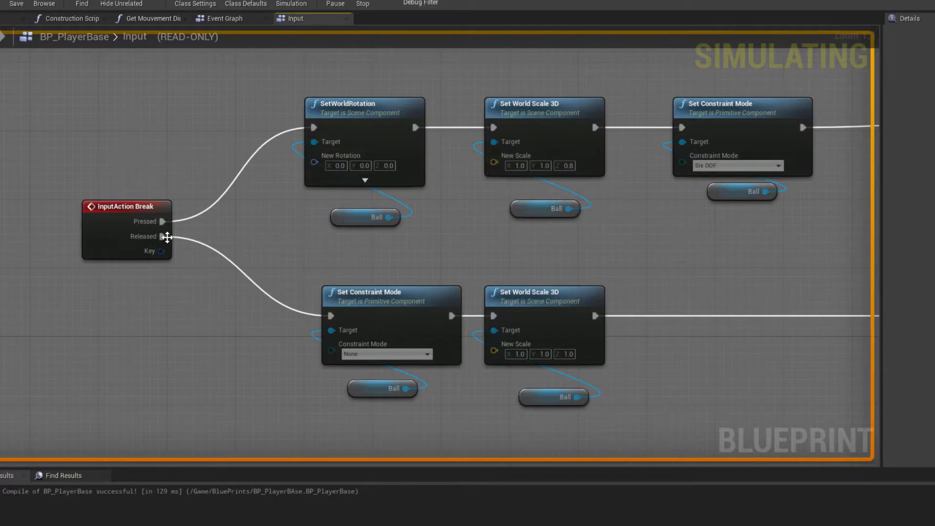
mouse_move(542, 360)
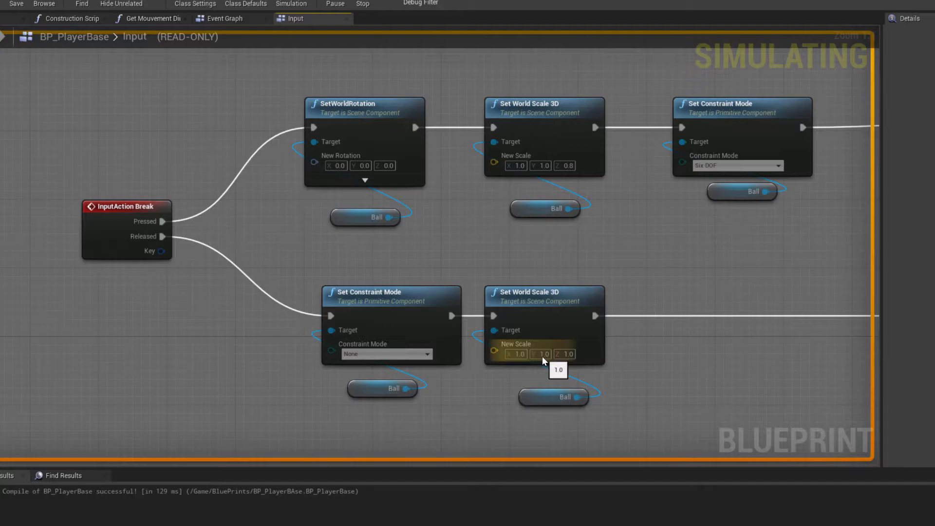
mouse_move(403, 159)
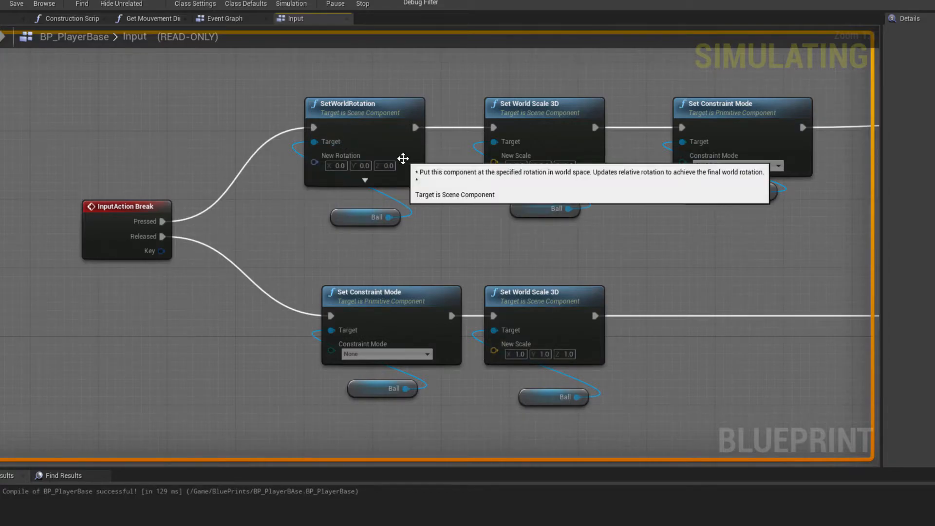